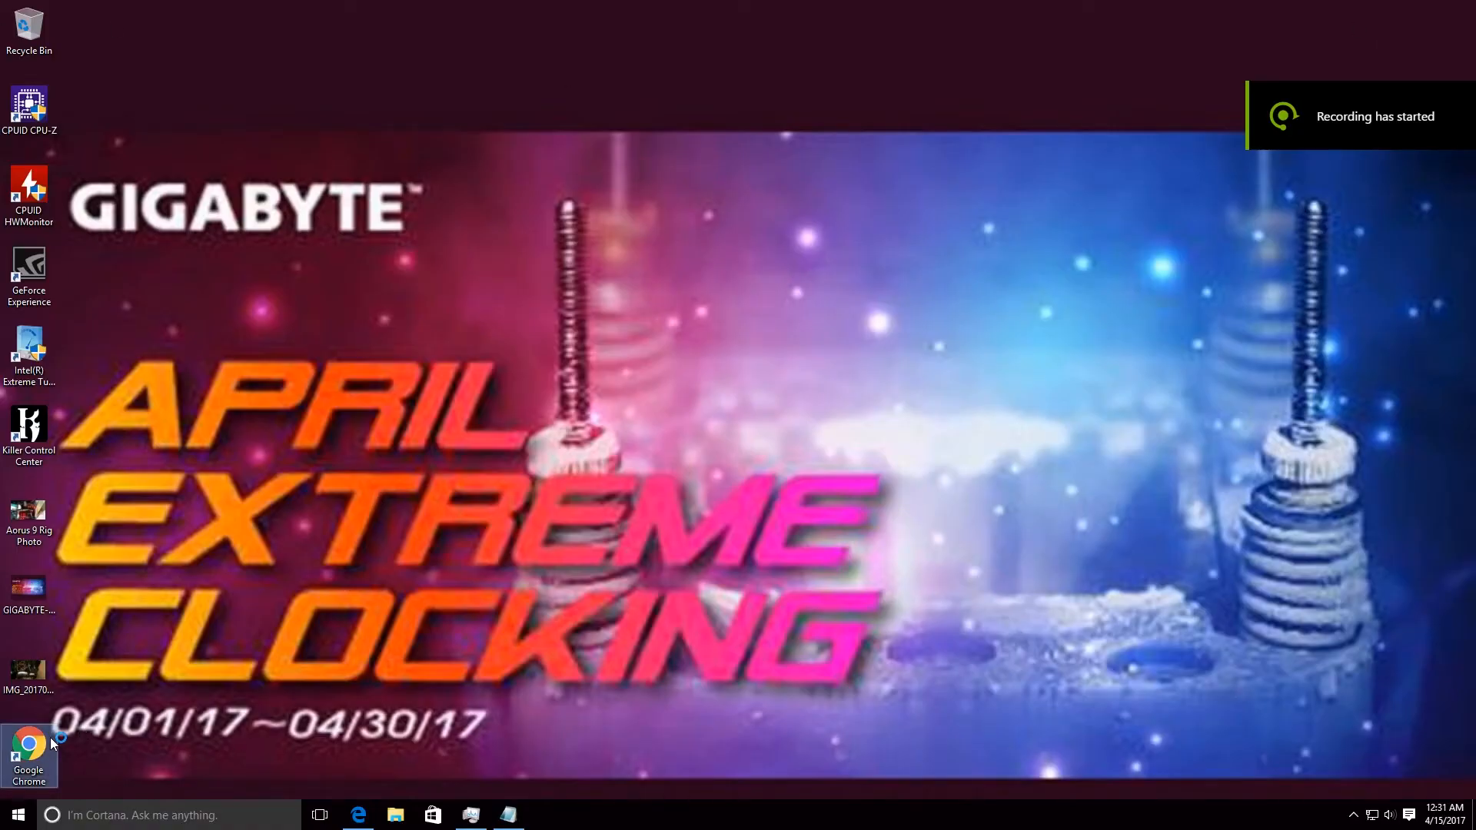
Step: Launch Google Chrome from the desktop and show its main browser menu
{"action": "left_click", "coordinate": [29, 748]}
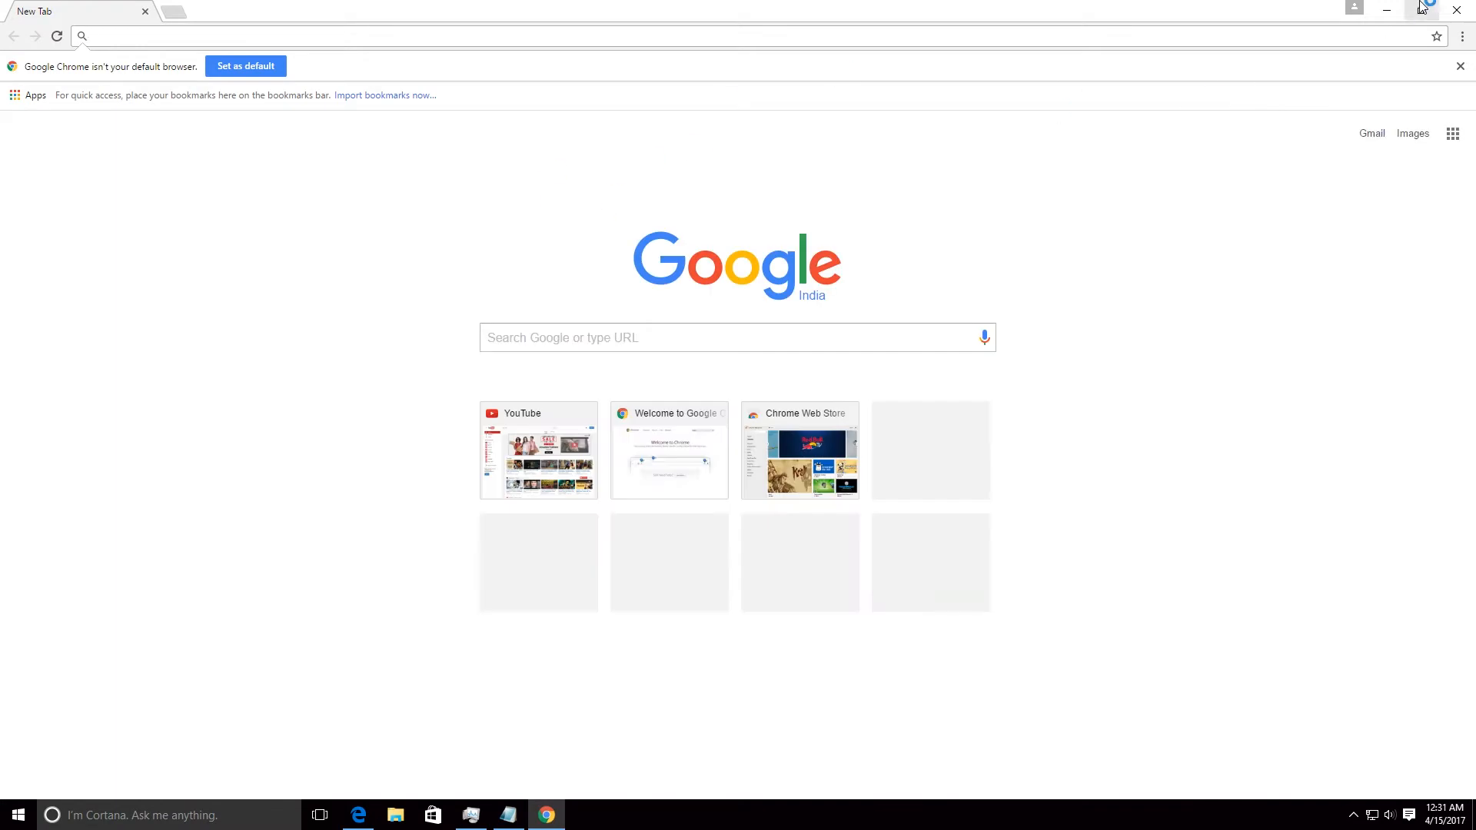
{"action": "left_click", "coordinate": [1461, 36]}
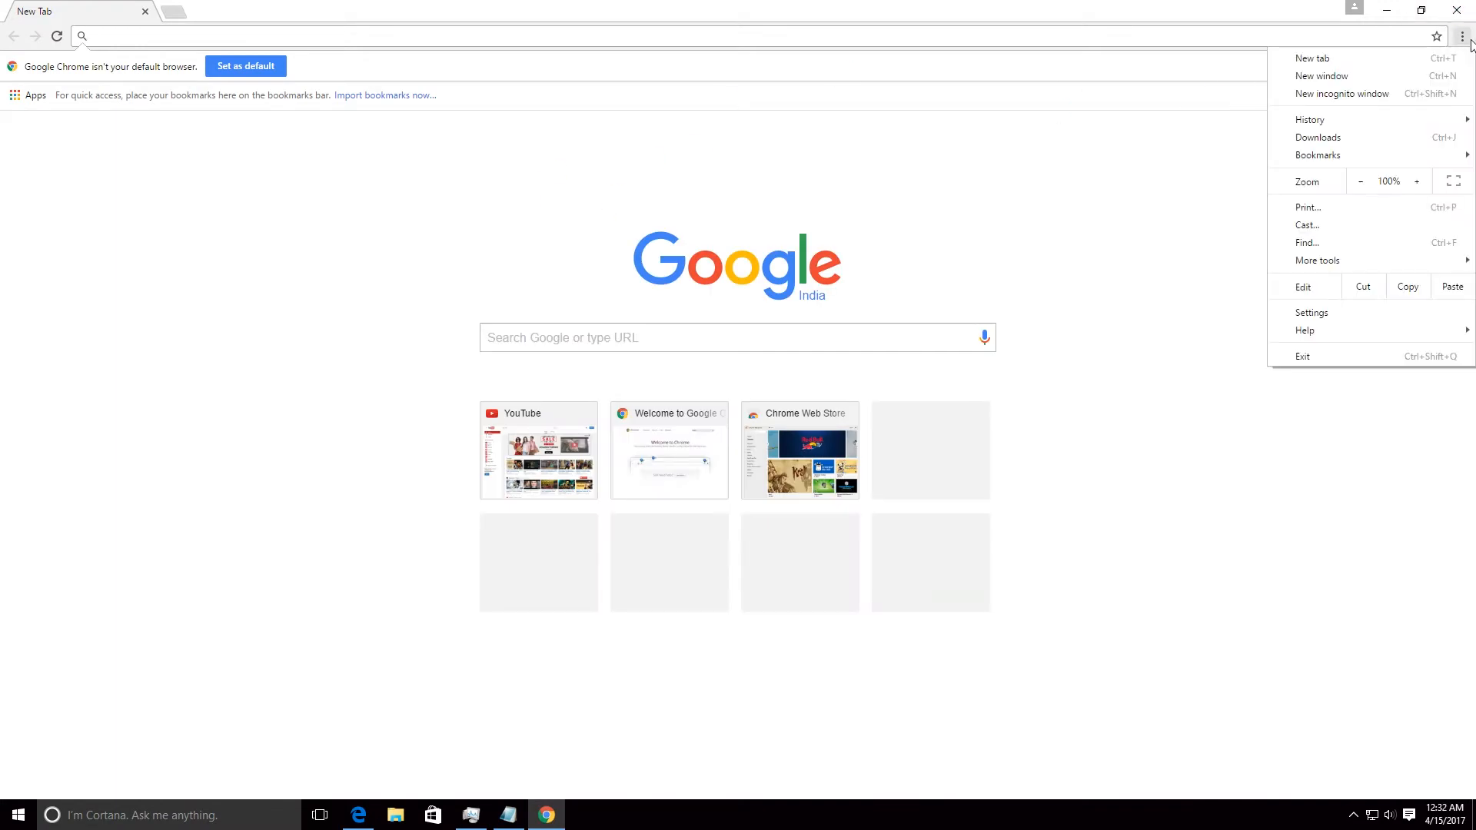
Step: Check the About page shows Chrome 57 is up to date, then load youtube.com in a new tab
{"action": "left_click", "coordinate": [1312, 313]}
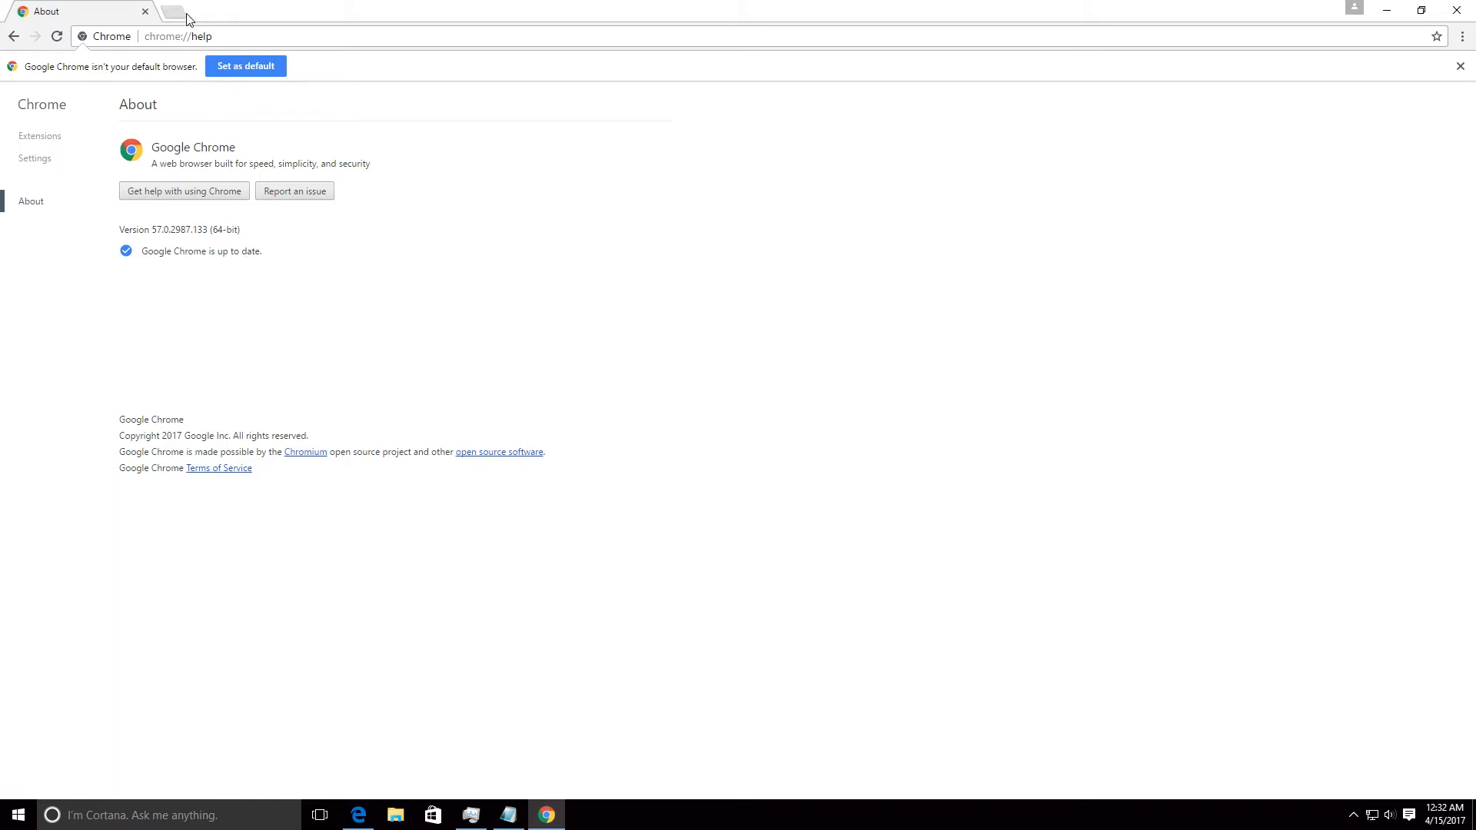
{"action": "left_click", "coordinate": [186, 18]}
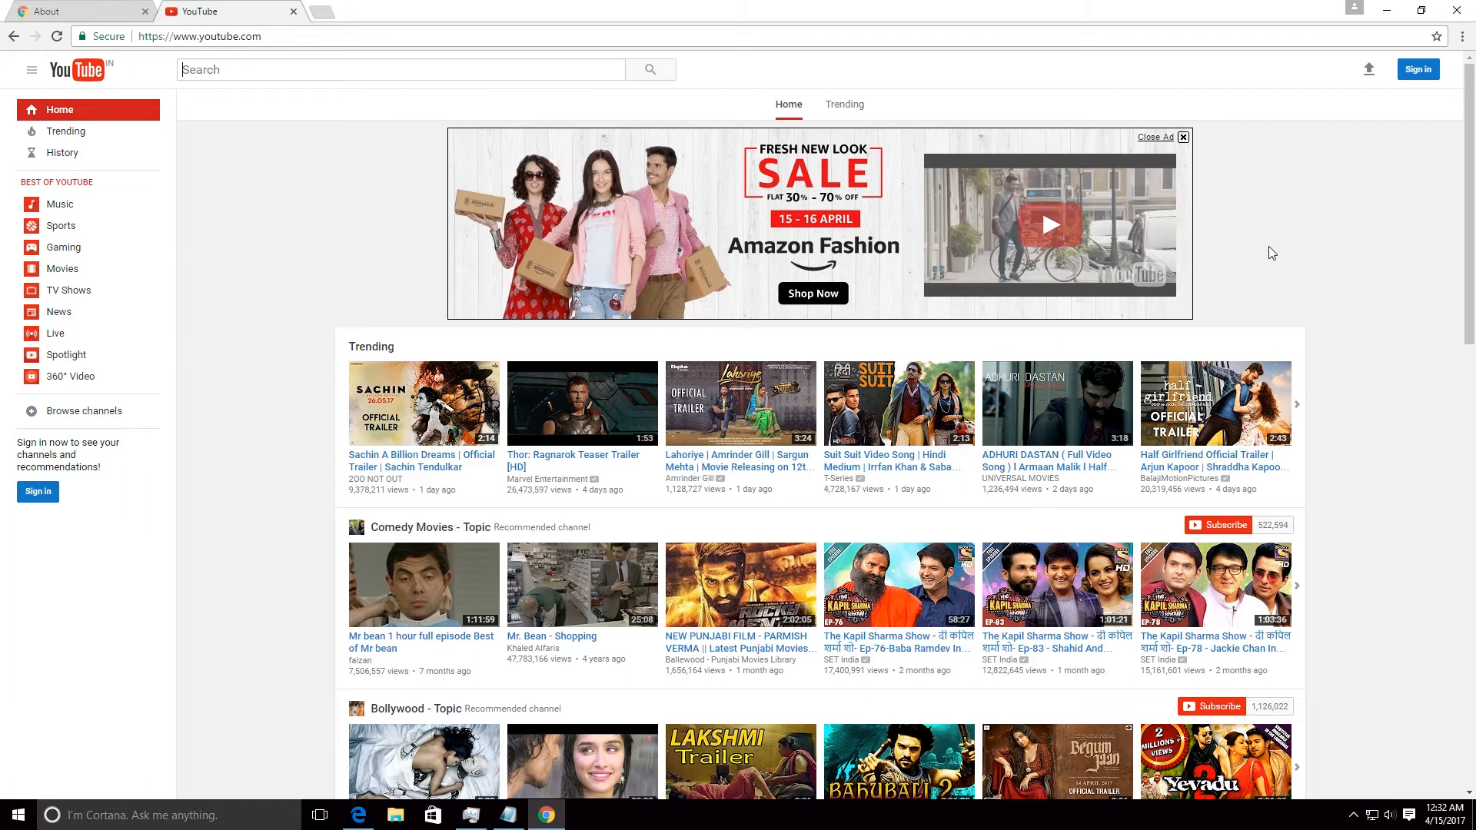
Step: Open DevTools with F12 and go to the Console to set YouTube's layout cookie
{"action": "key", "text": "F12"}
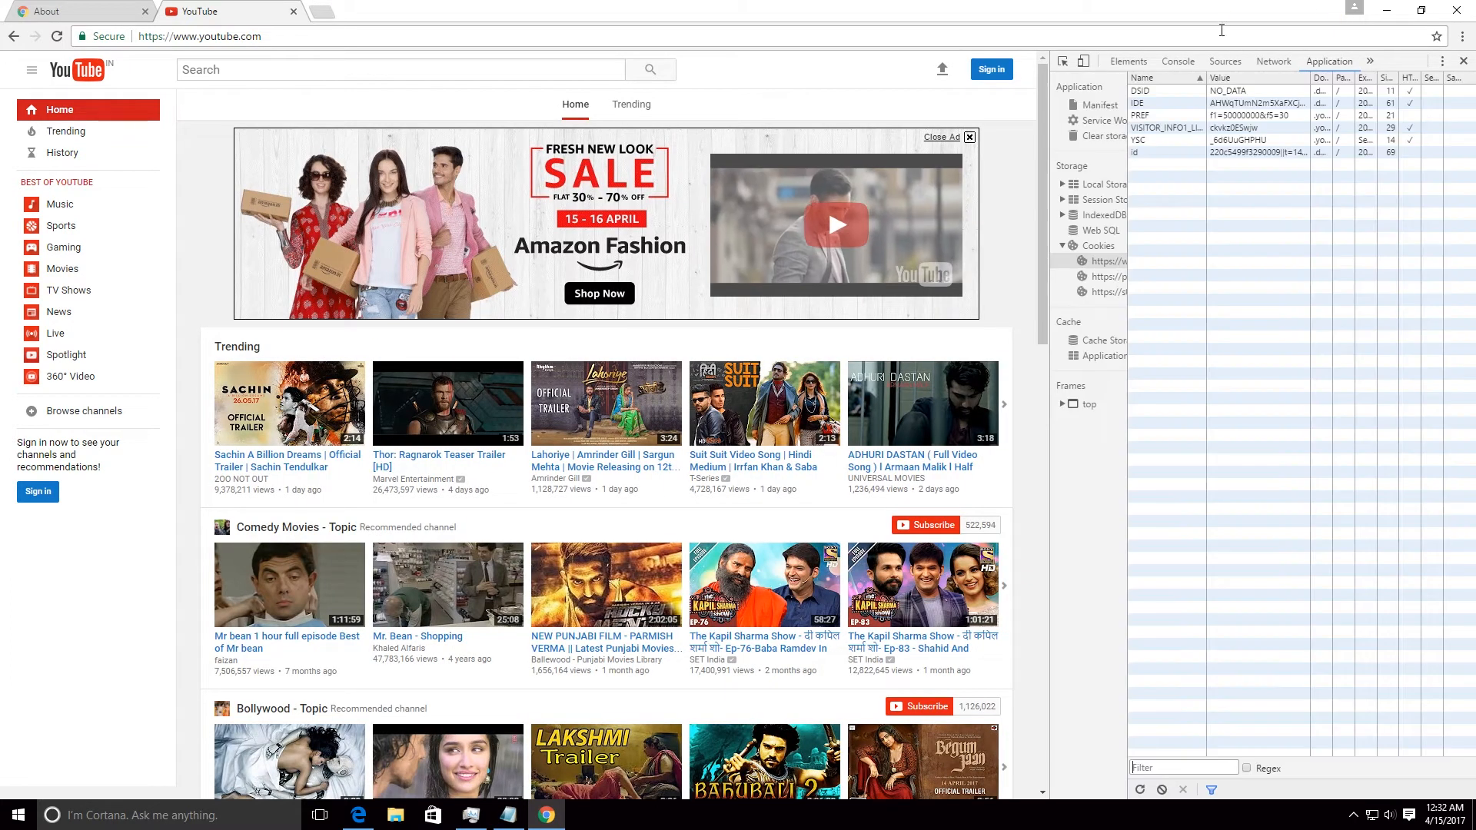
{"action": "left_click", "coordinate": [1178, 61]}
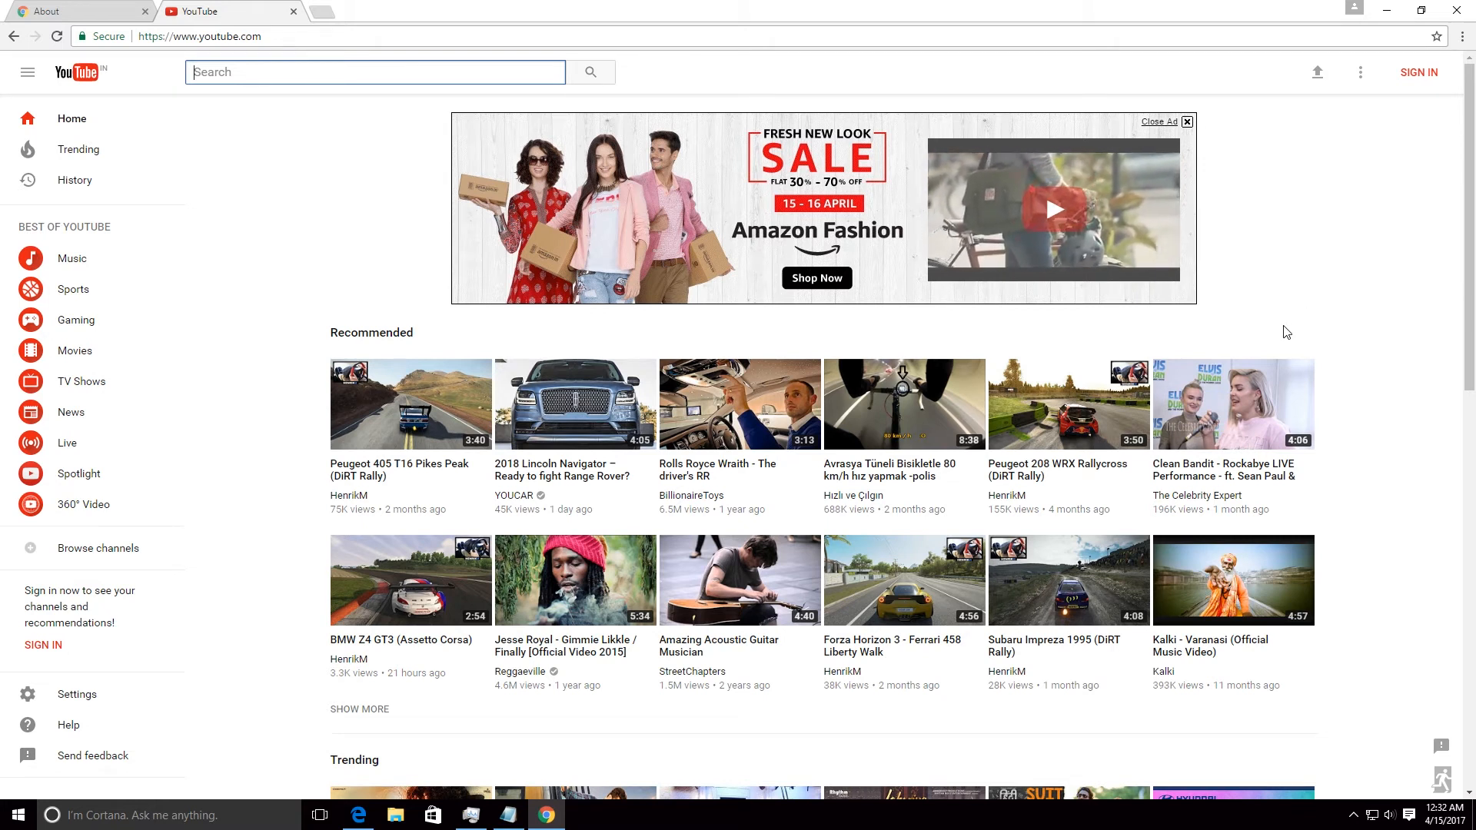
{"action": "left_click", "coordinate": [1359, 73]}
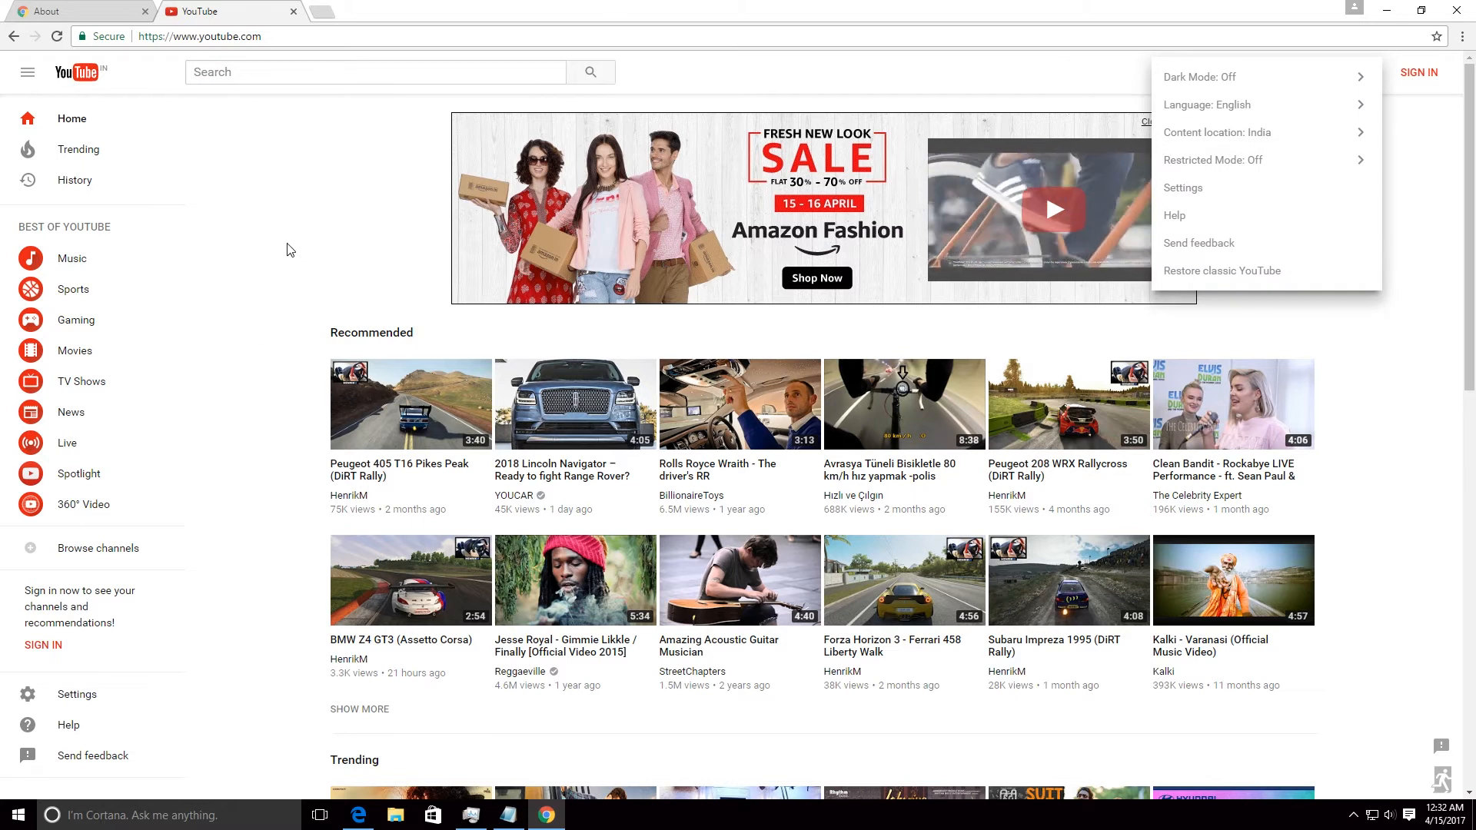
{"action": "left_click", "coordinate": [324, 214]}
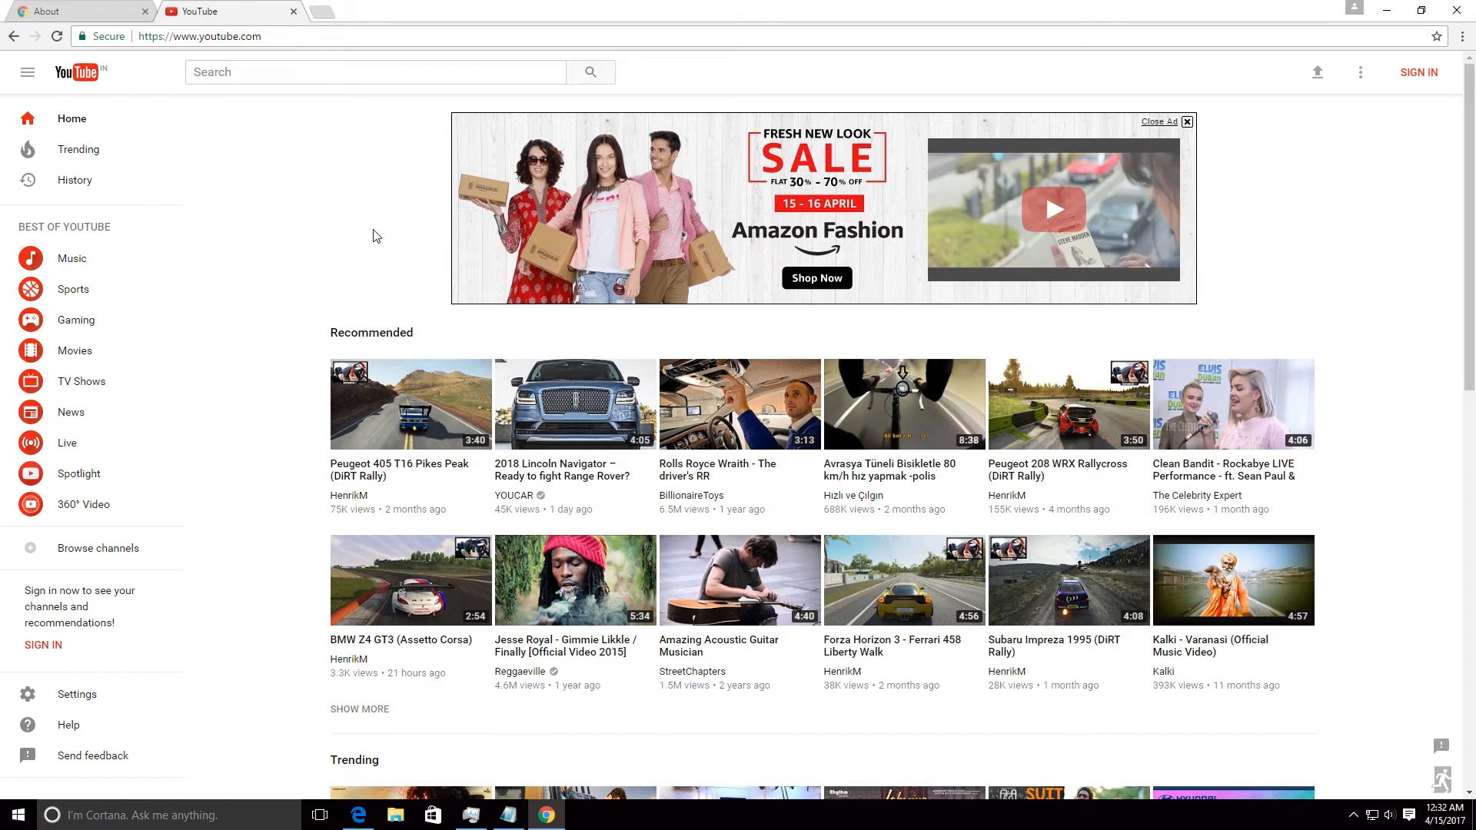
{"action": "scroll", "scroll_direction": "down", "scroll_amount": 3}
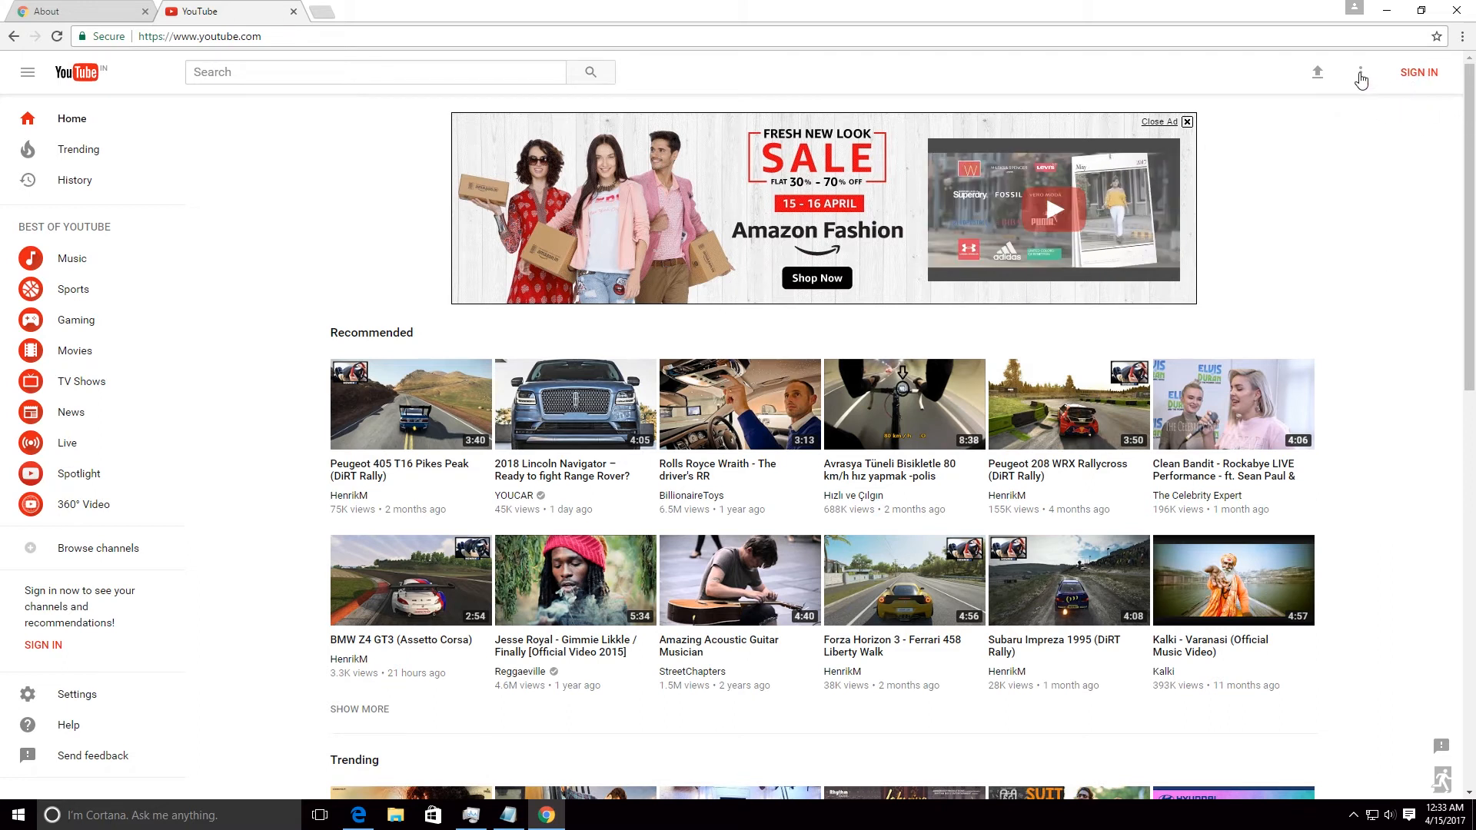
{"action": "left_click", "coordinate": [1360, 73]}
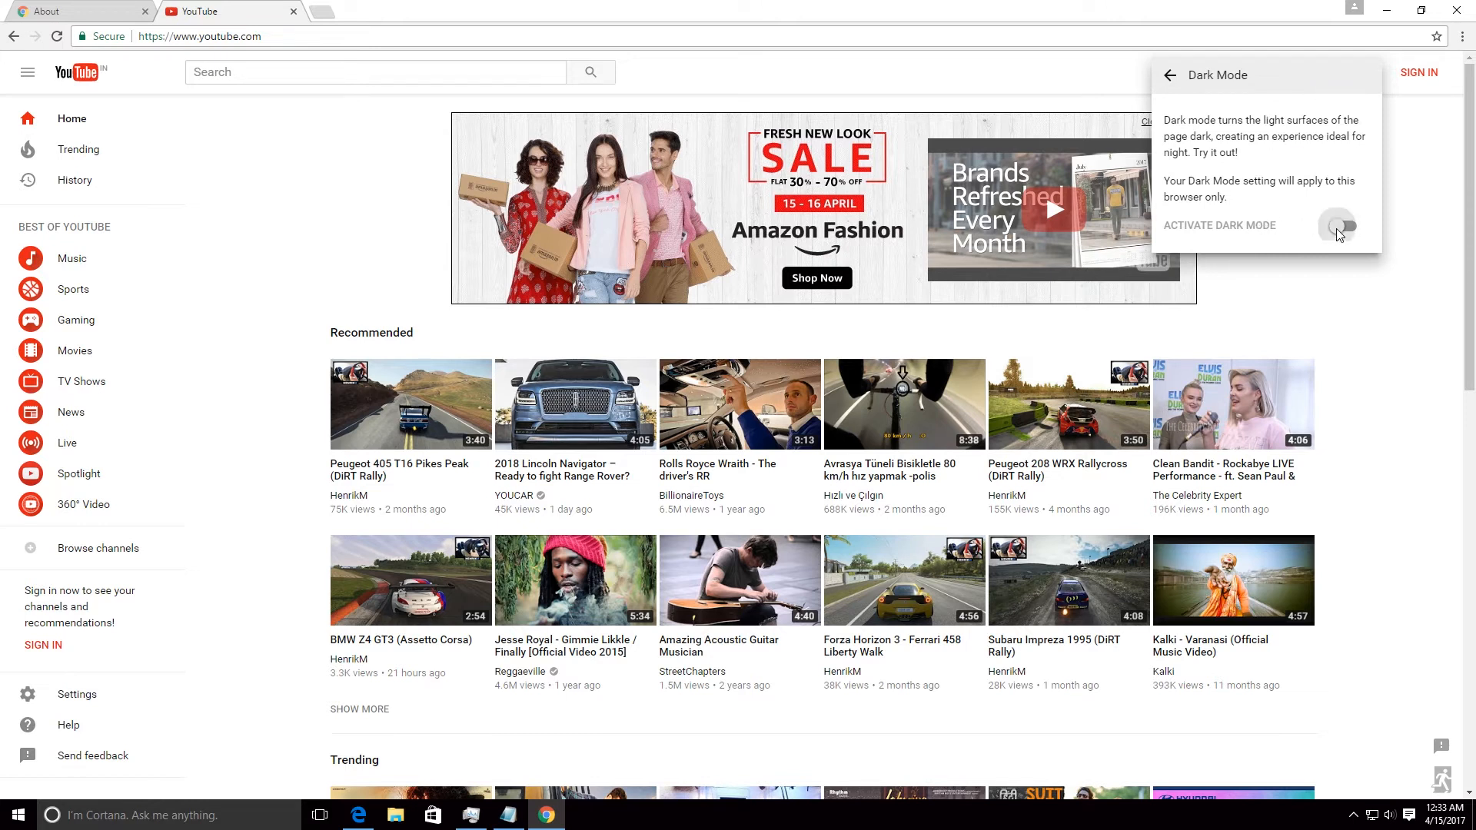
{"action": "left_click", "coordinate": [1336, 227]}
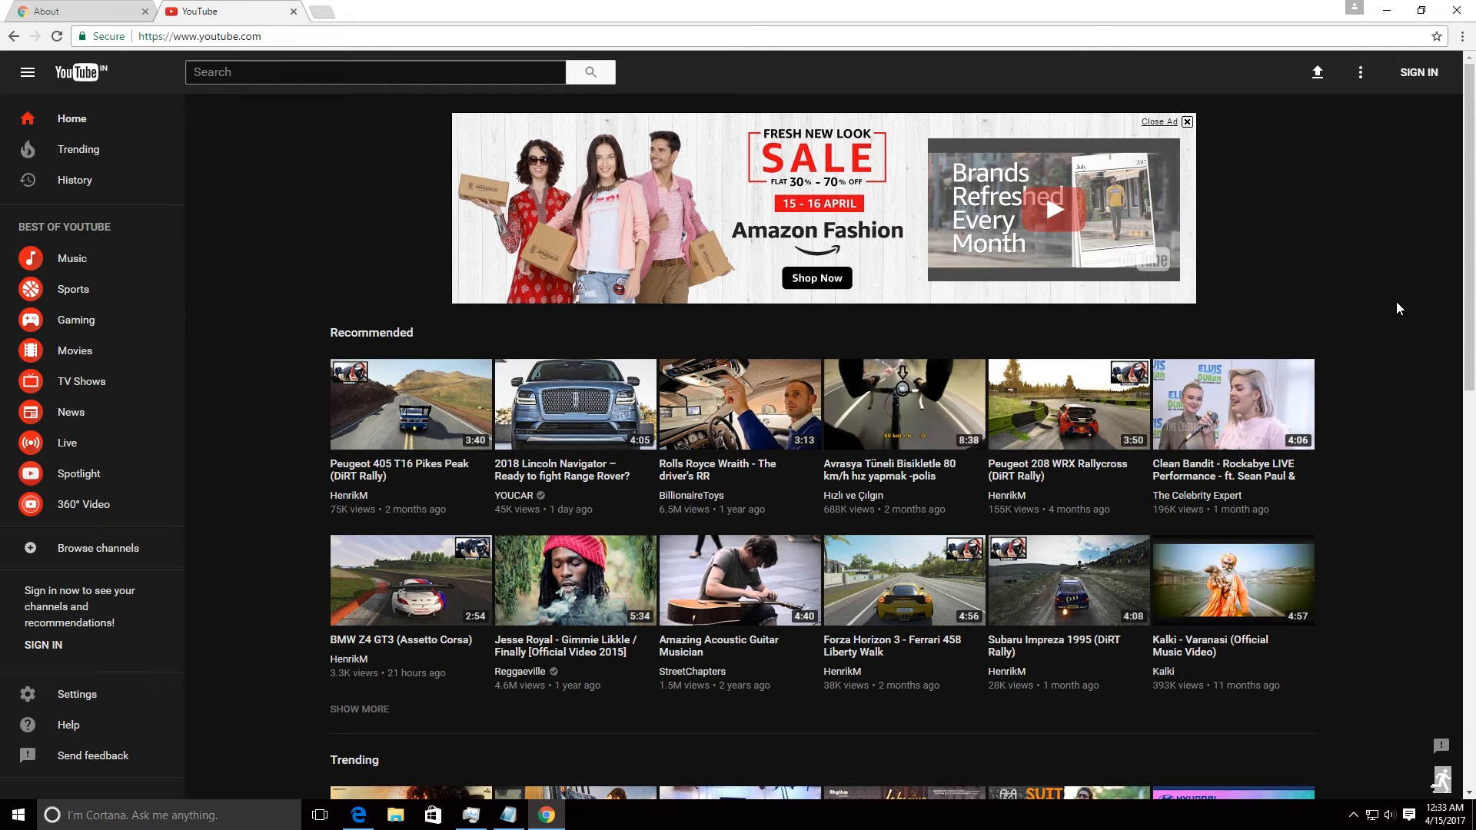
{"action": "left_click", "coordinate": [1359, 72]}
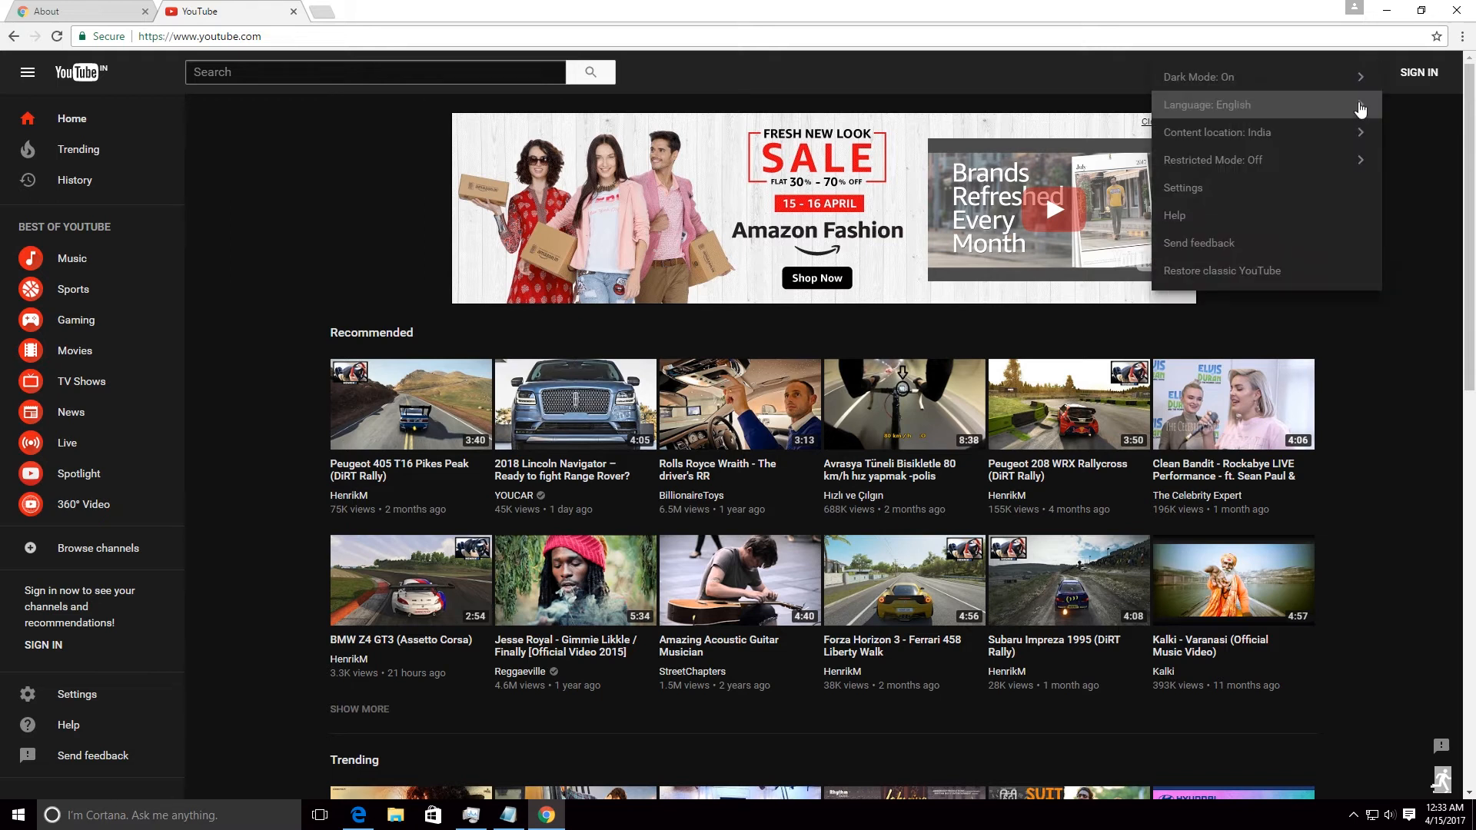
{"action": "left_click", "coordinate": [1262, 77]}
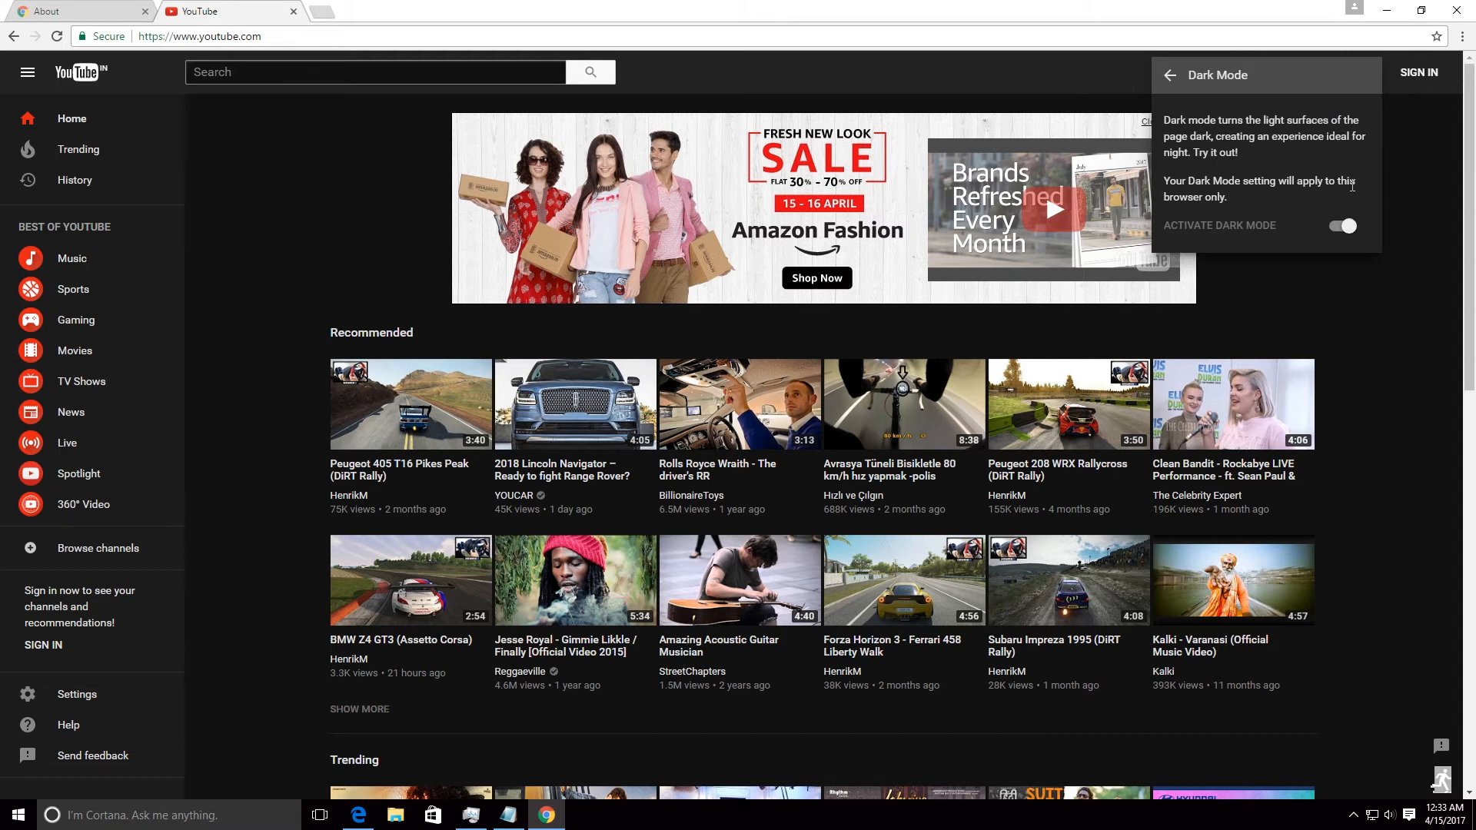
{"action": "left_click", "coordinate": [1340, 226]}
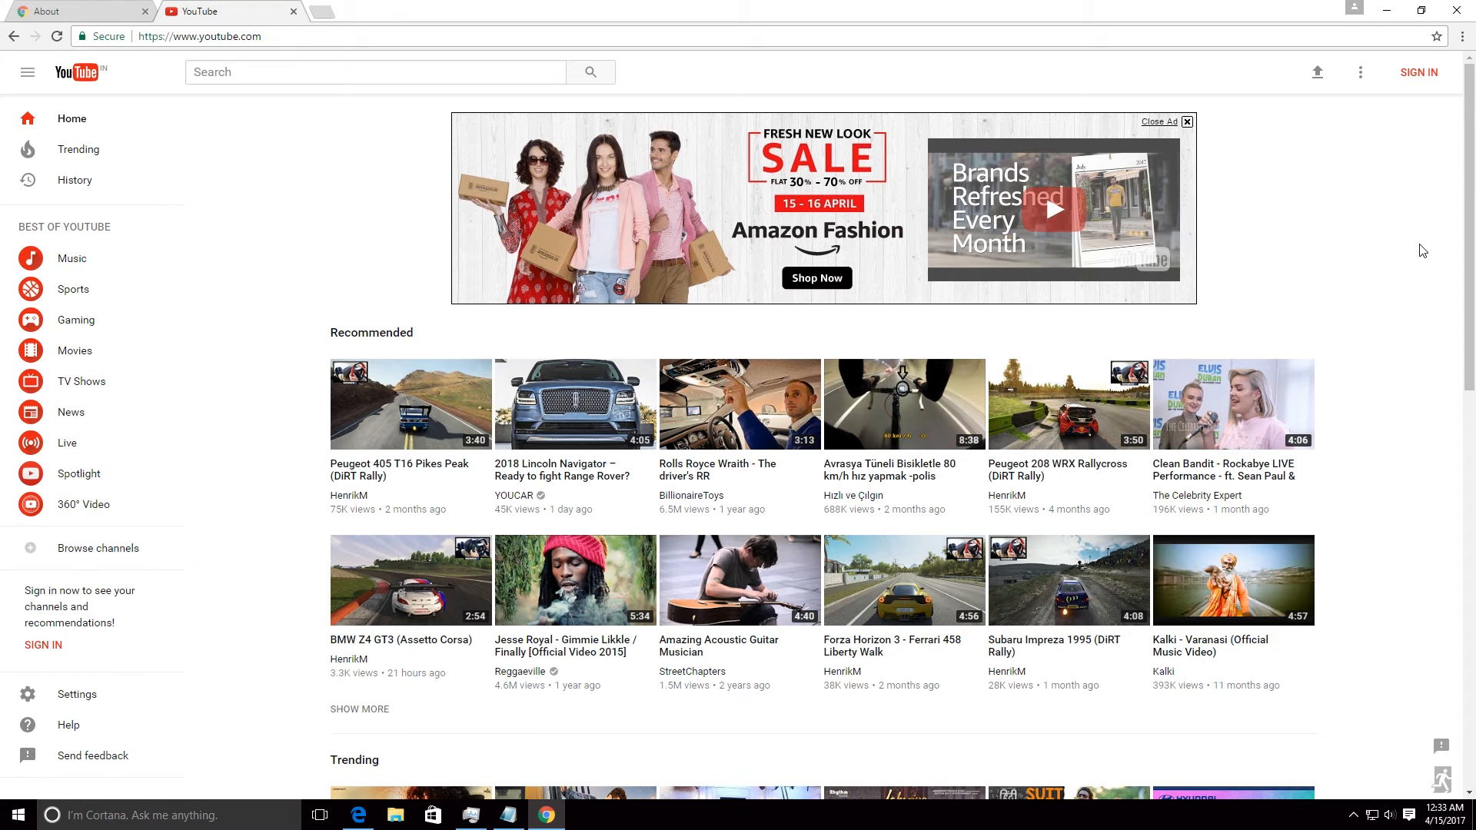
{"action": "key", "text": "F12"}
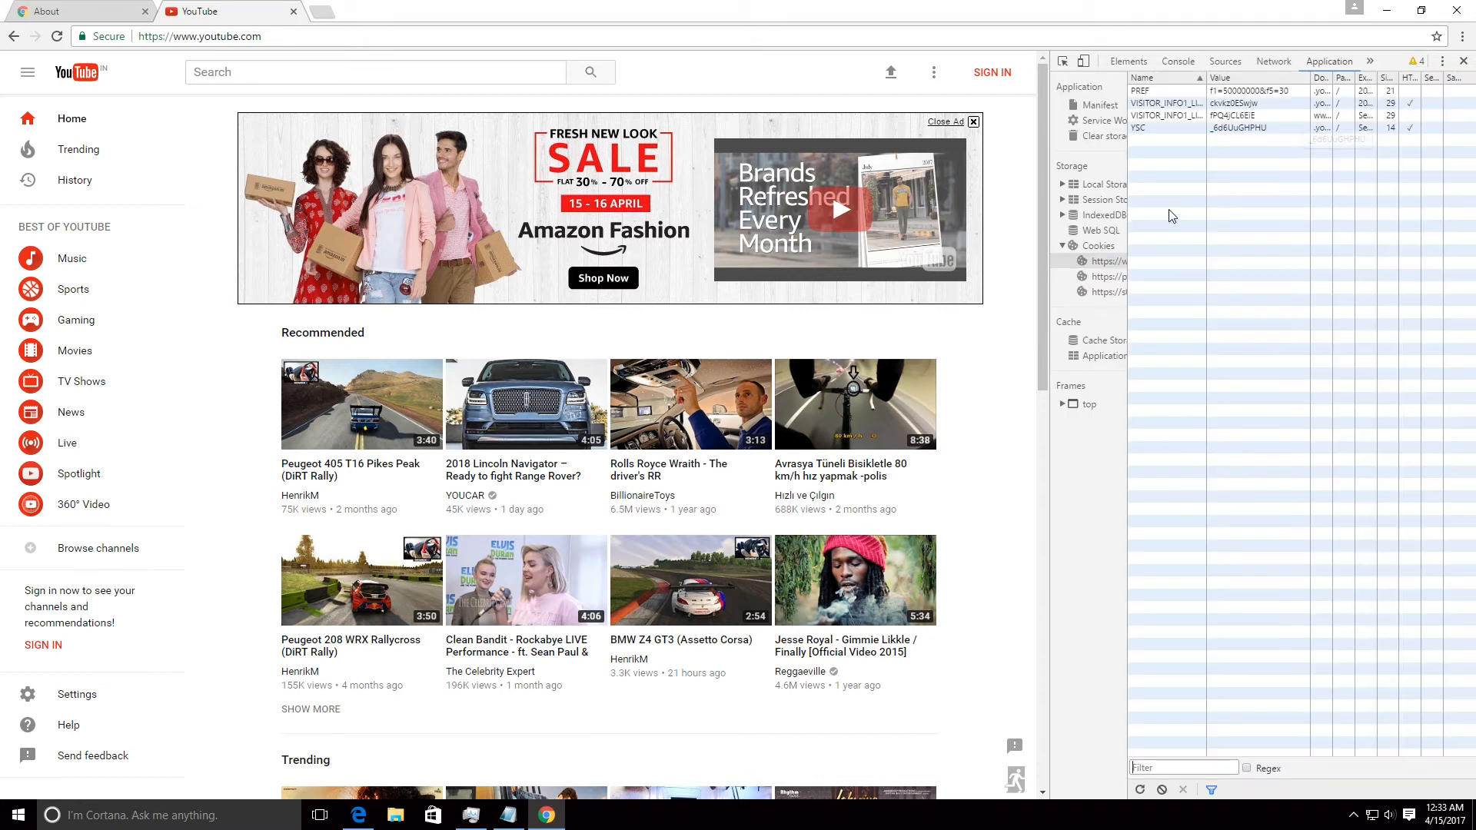
{"action": "left_click", "coordinate": [1096, 246]}
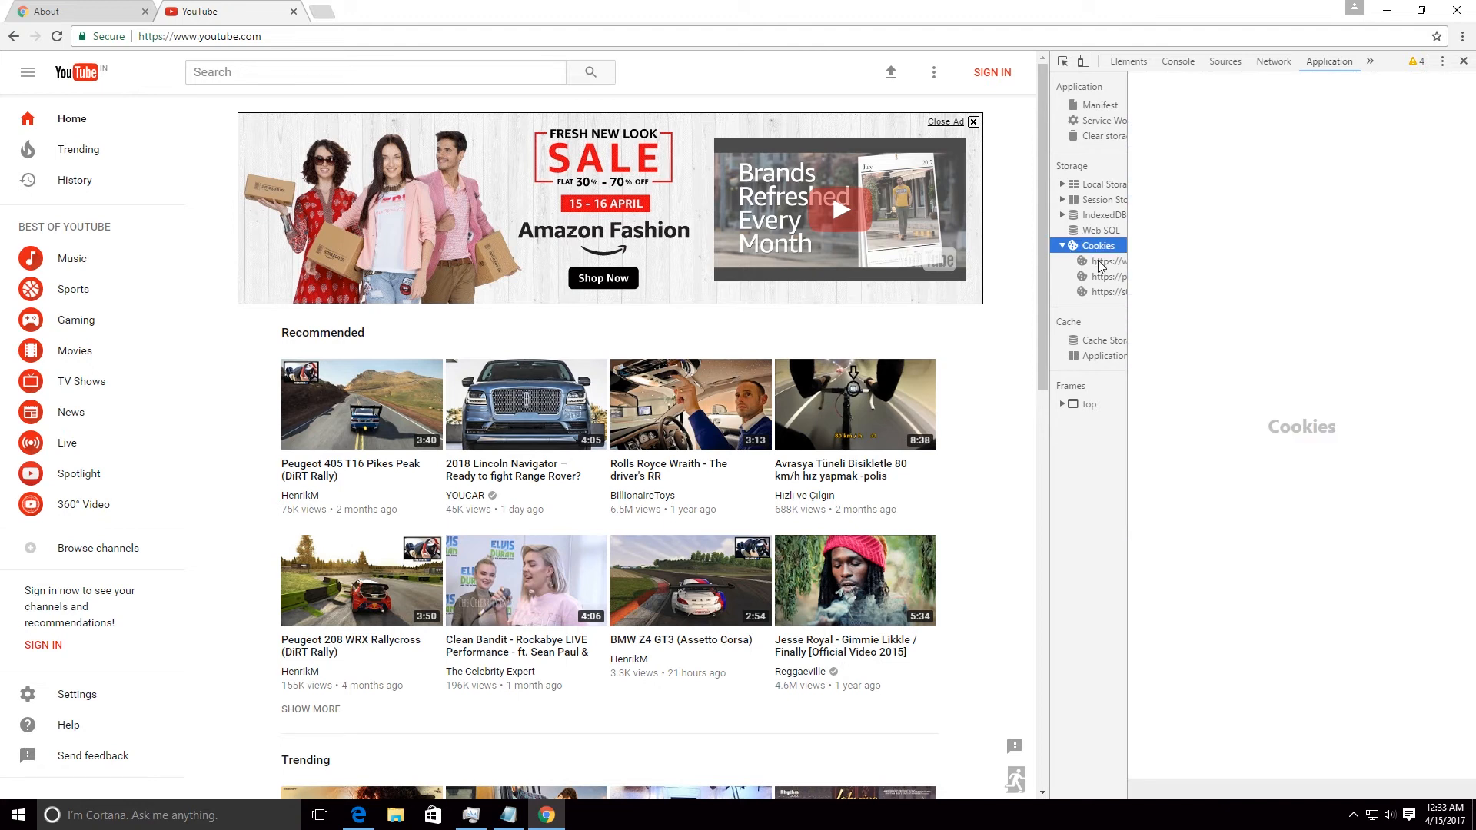
{"action": "left_click", "coordinate": [1120, 261]}
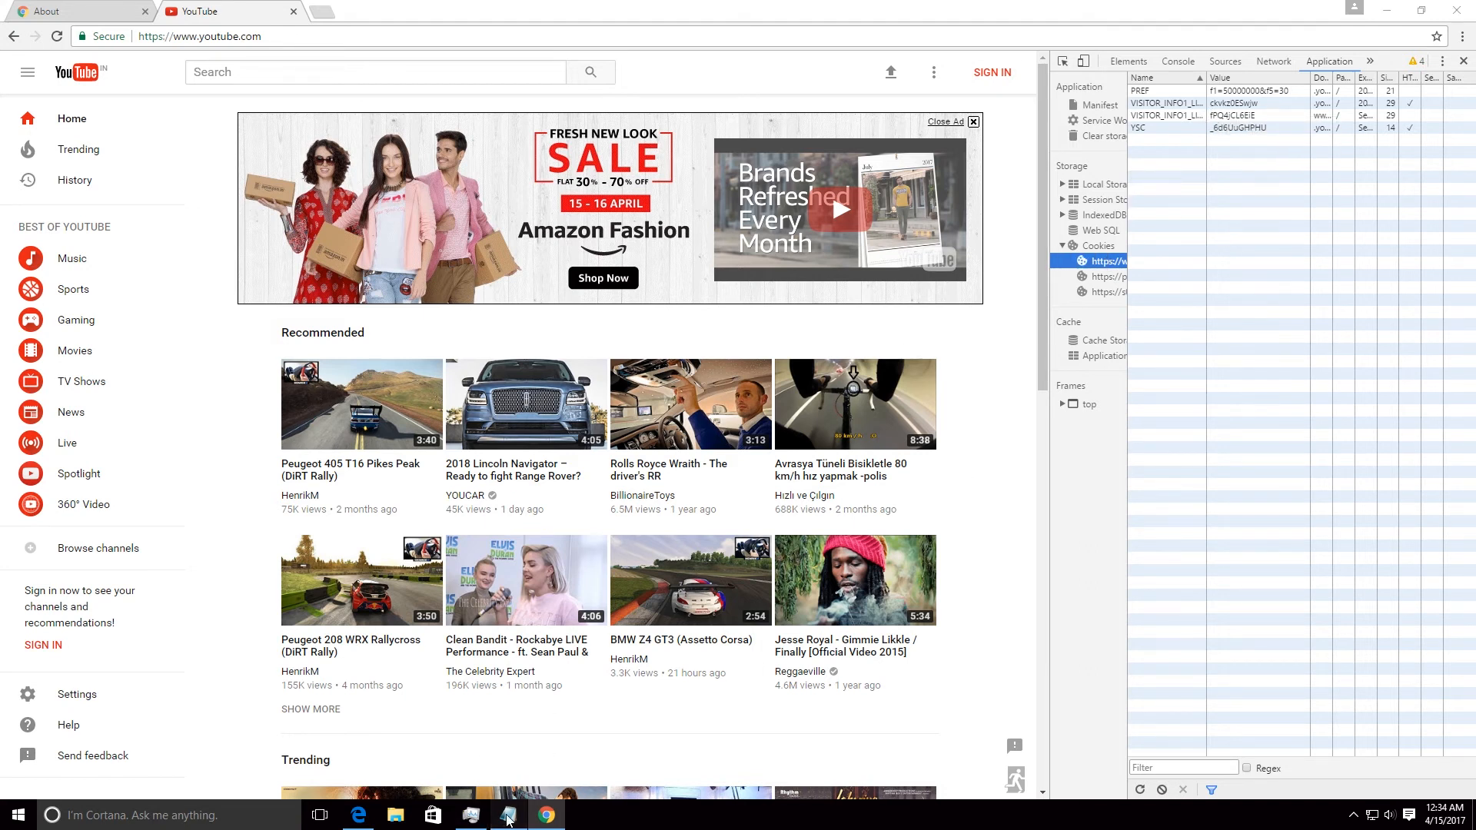
{"action": "left_click", "coordinate": [508, 814]}
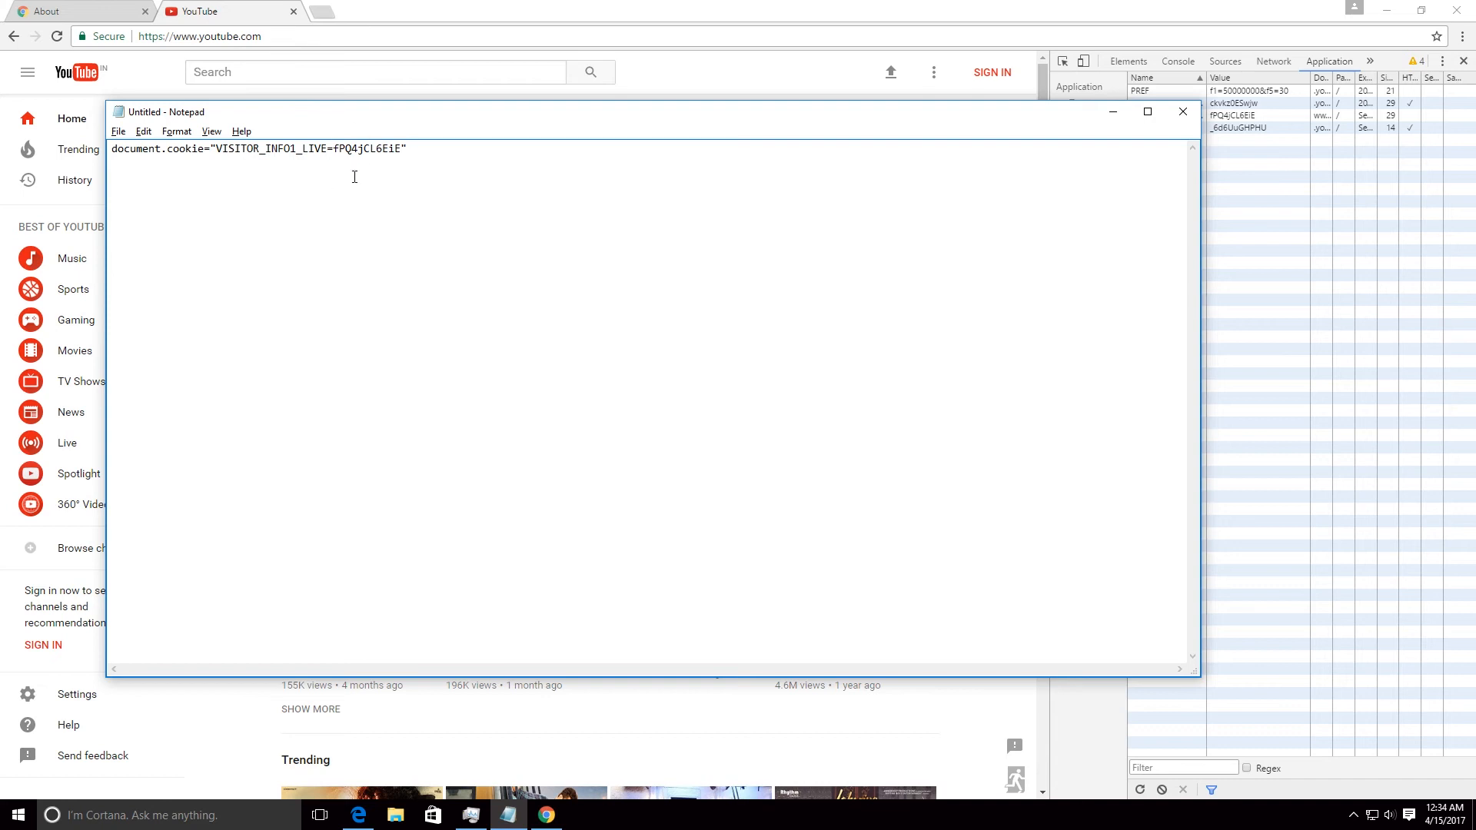
{"action": "mouse_move", "coordinate": [1111, 112]}
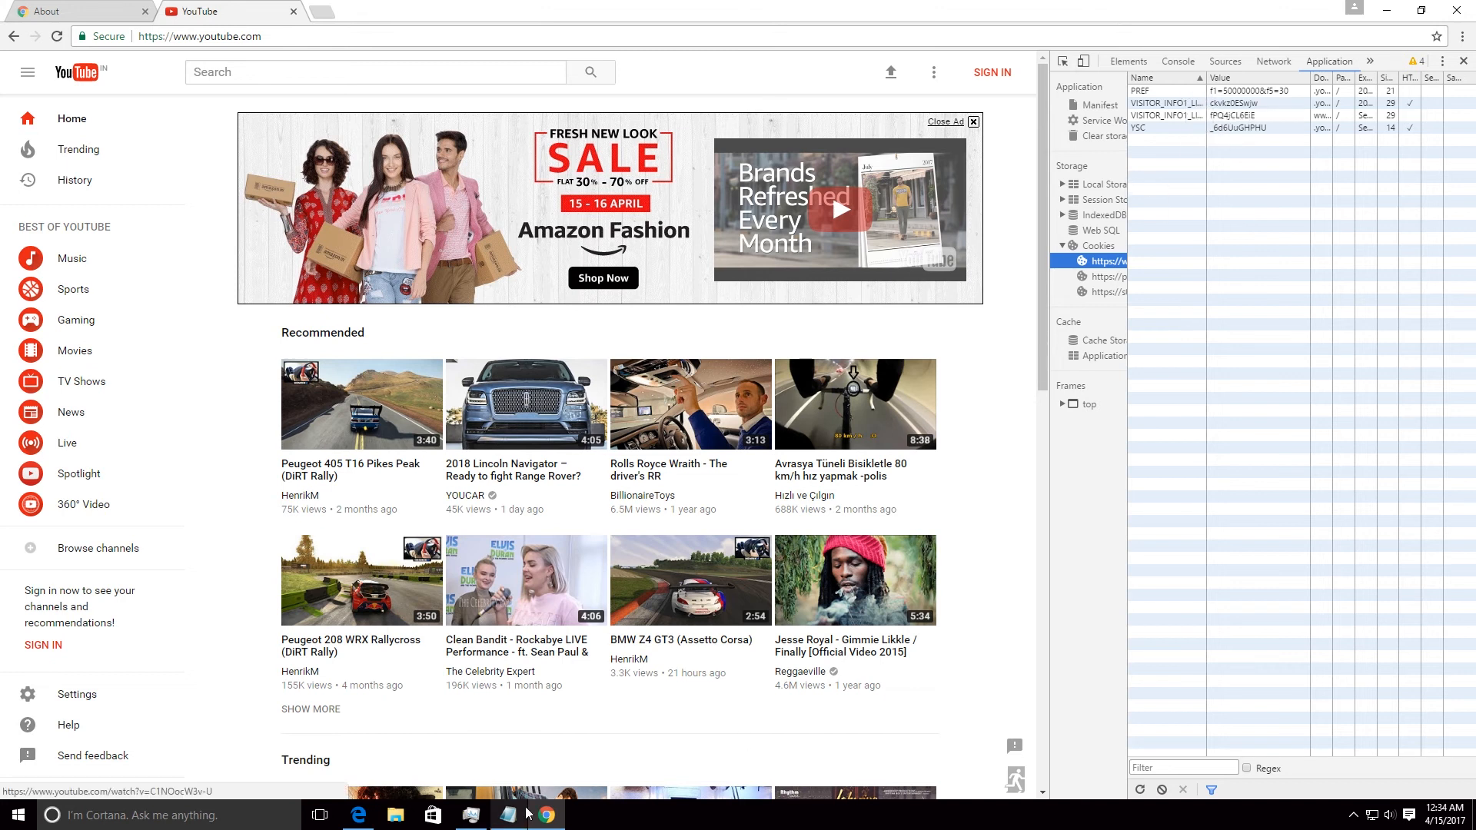
Step: Switch DevTools to the Console to run the document.cookie command
{"action": "left_click", "coordinate": [1177, 62]}
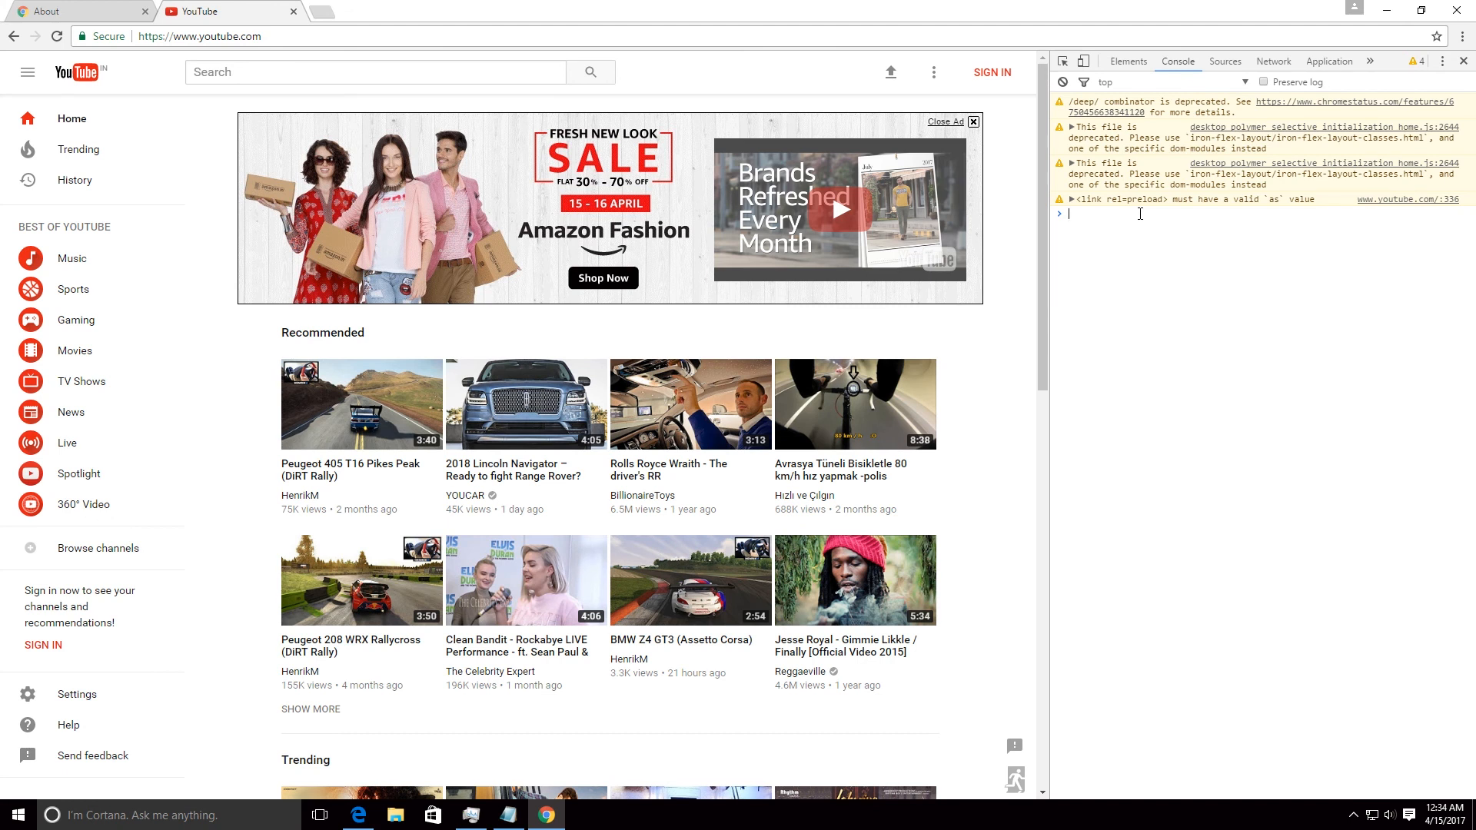
{"action": "mouse_move", "coordinate": [1463, 60]}
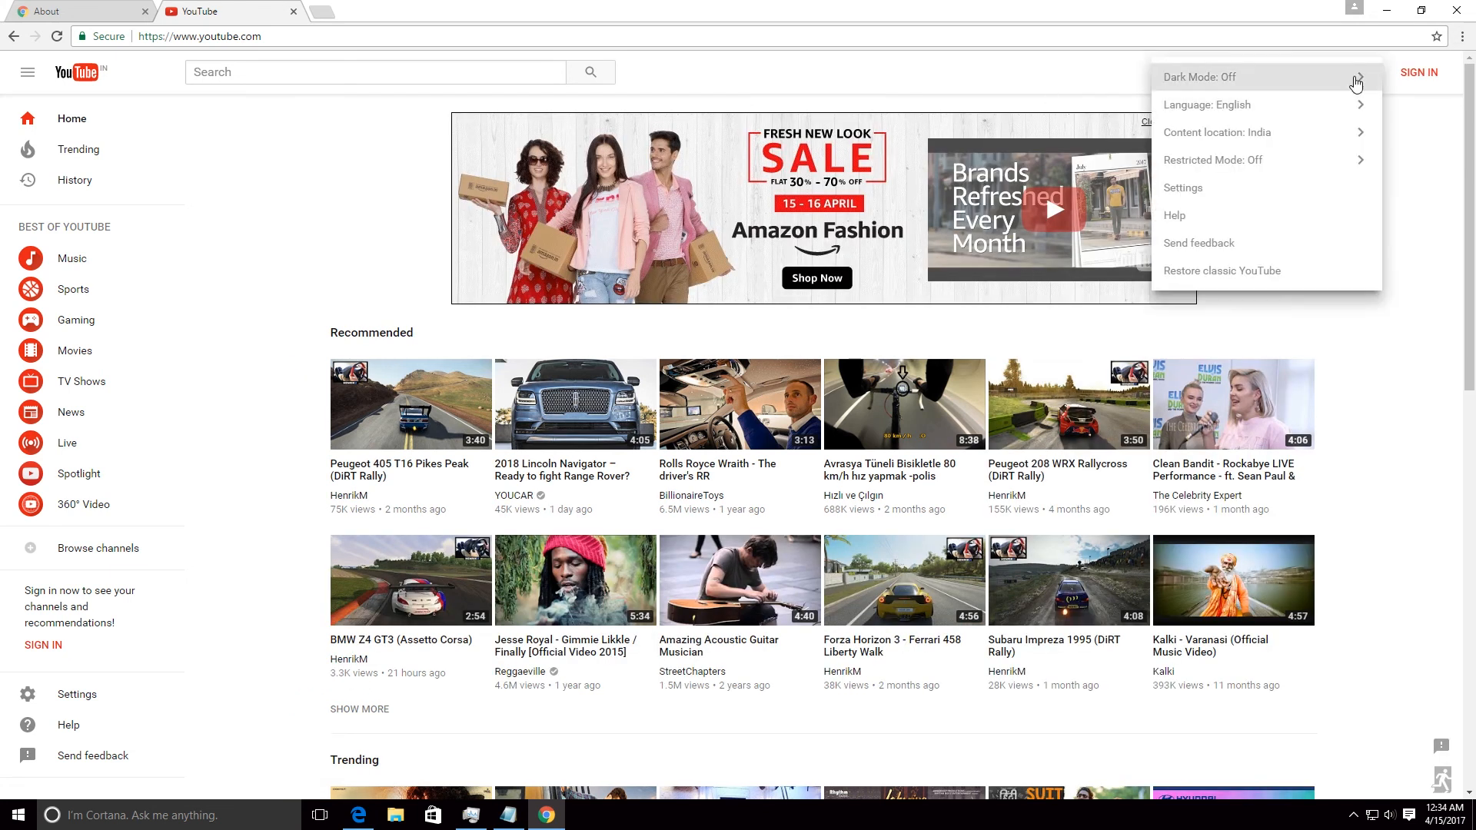
Step: Turn on Activate Dark Mode from the menu and close the settings panel
{"action": "left_click", "coordinate": [1200, 76]}
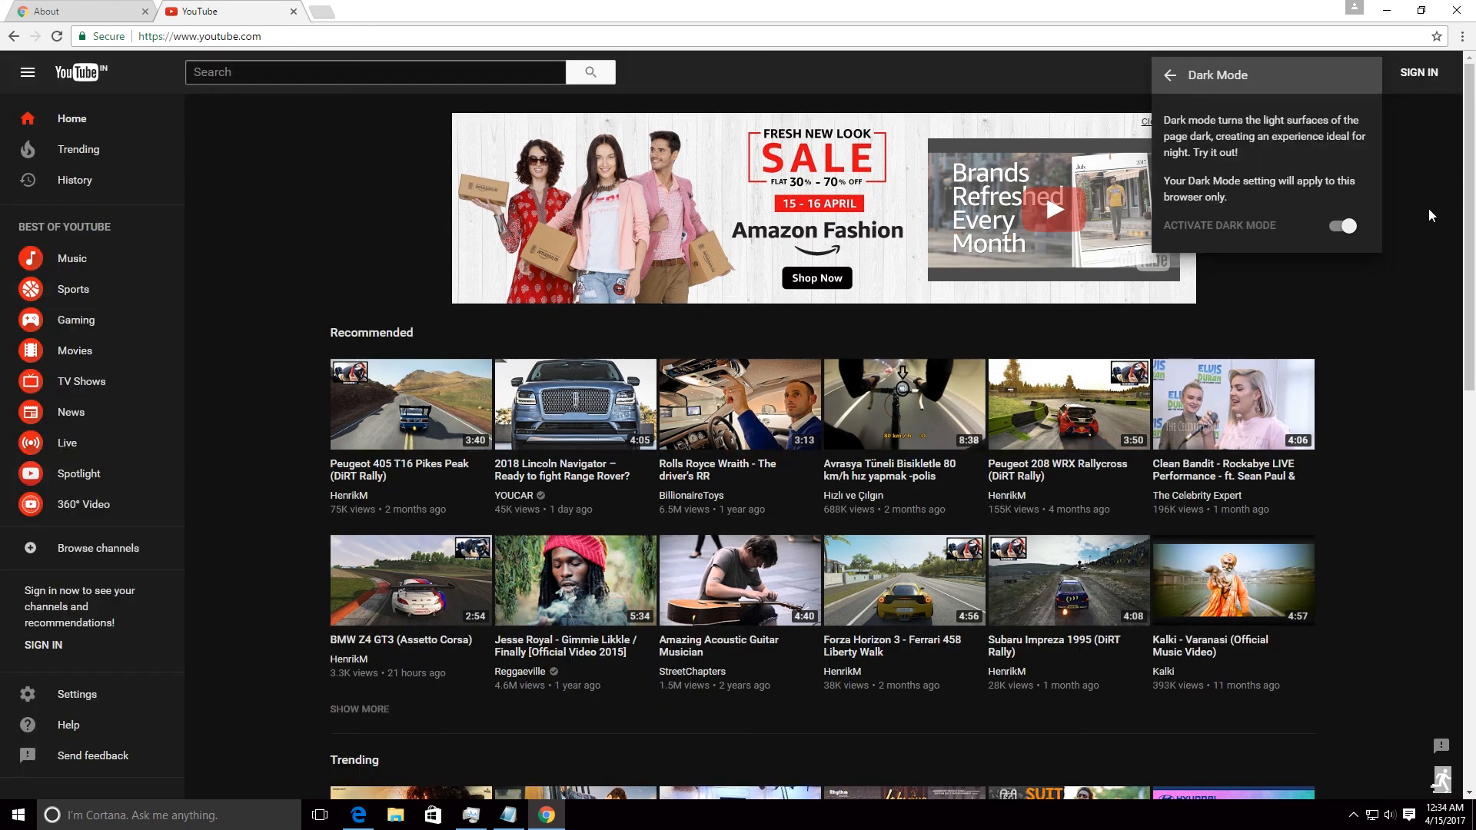
{"action": "left_click", "coordinate": [1170, 75]}
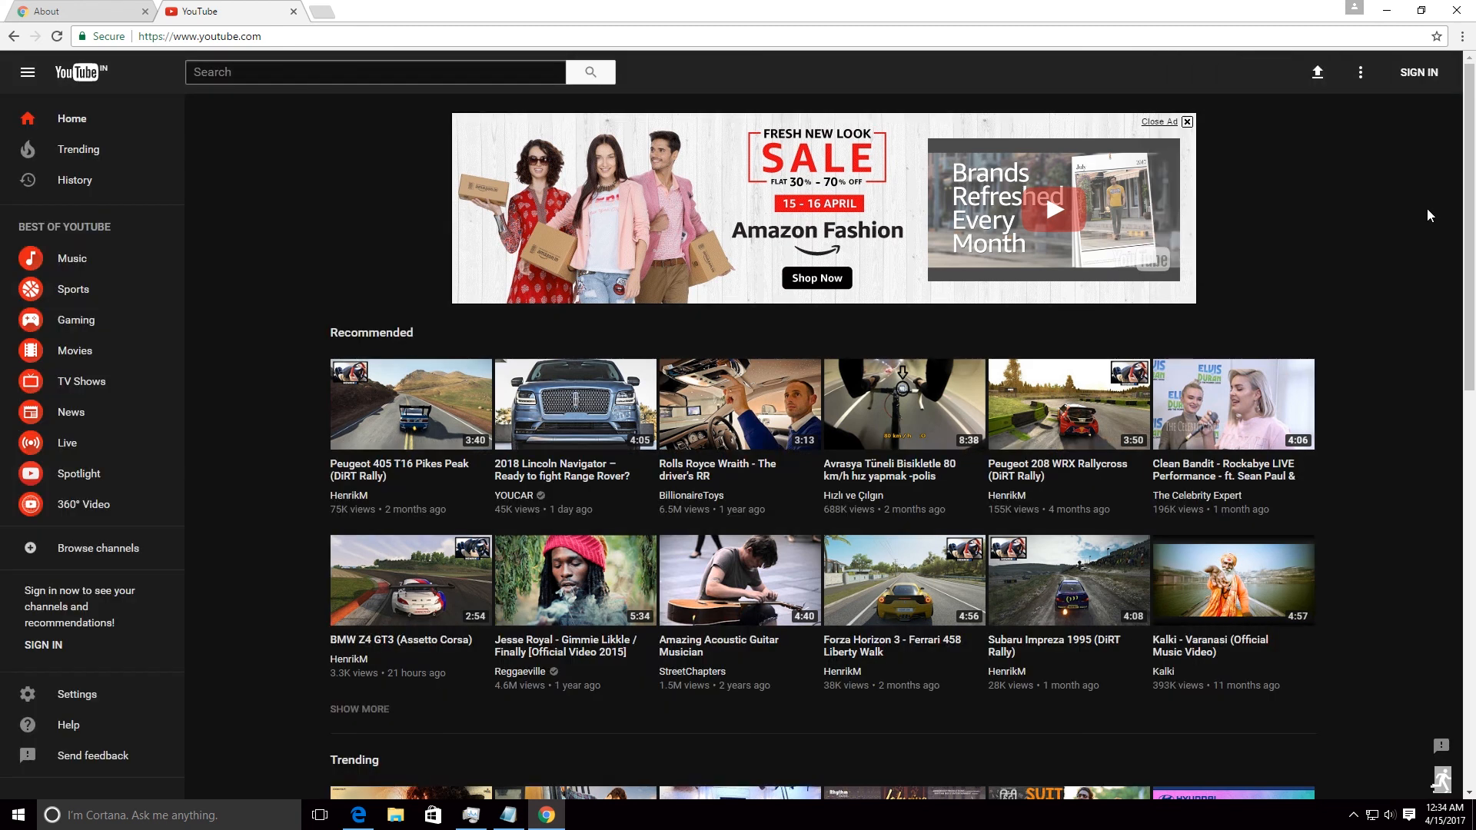